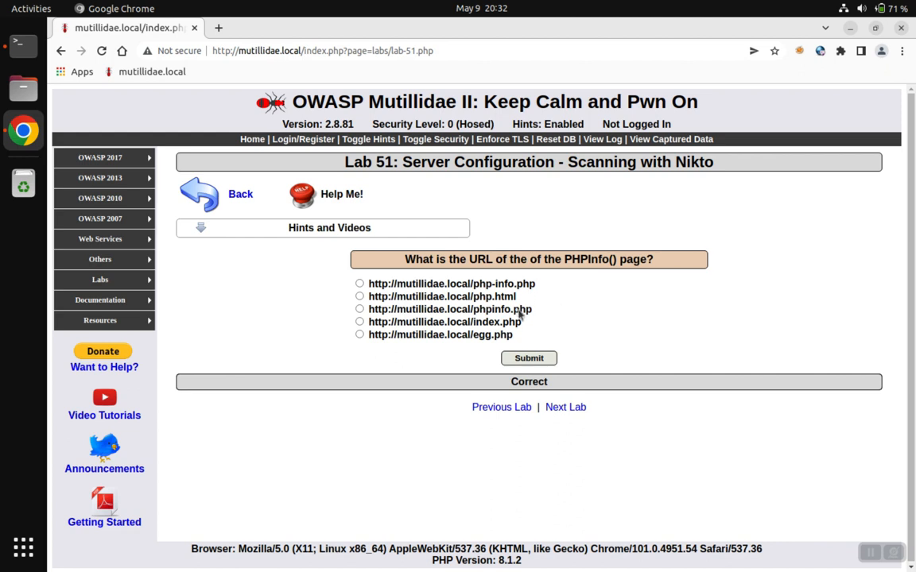
mouse_move(587, 328)
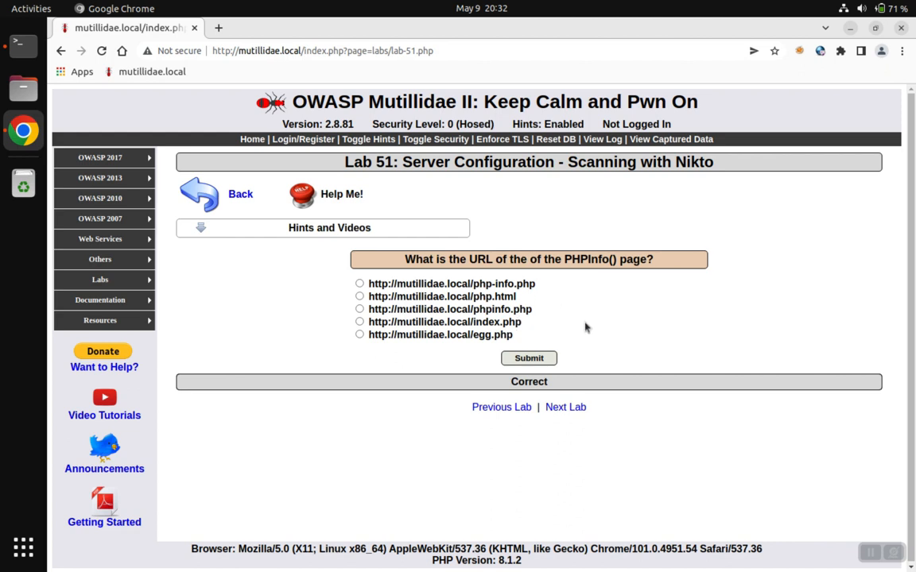
mouse_move(521, 343)
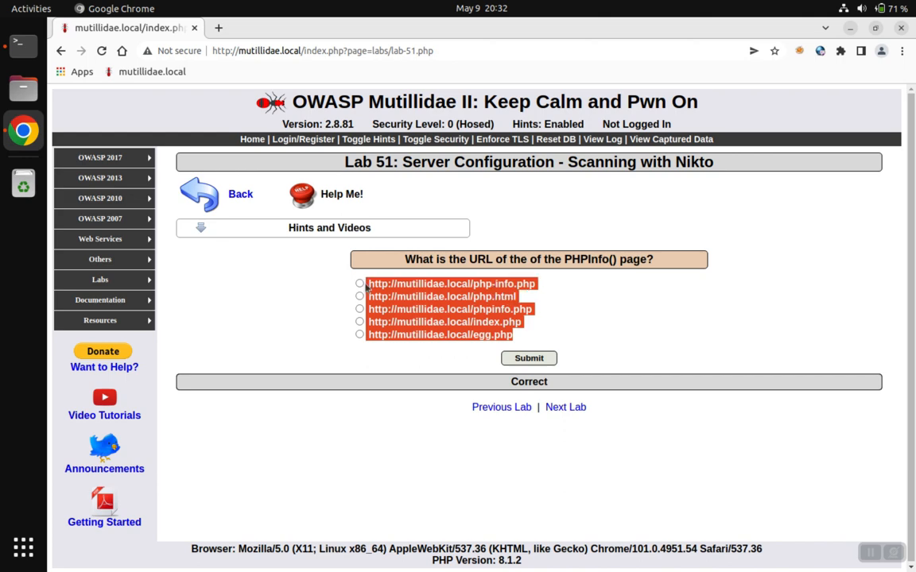
mouse_move(427, 307)
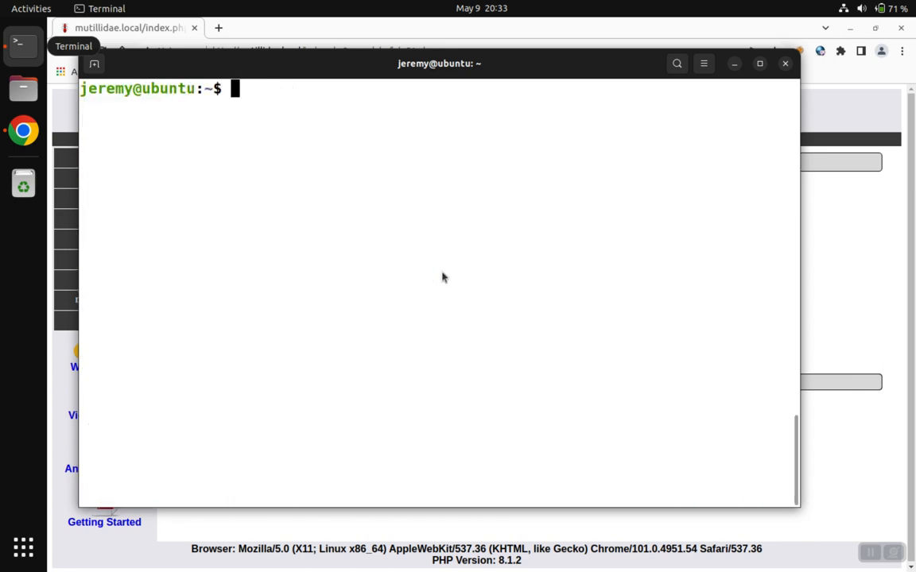
- Create /tmp/urls.txt in nano holding the five candidate PHPInfo URLs and save it
type("cd")
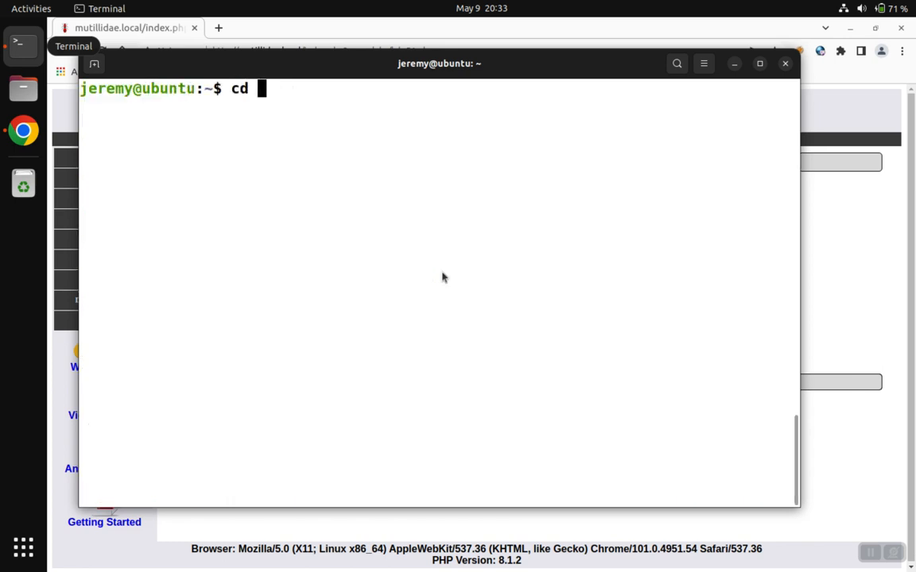
type("/tmp/")
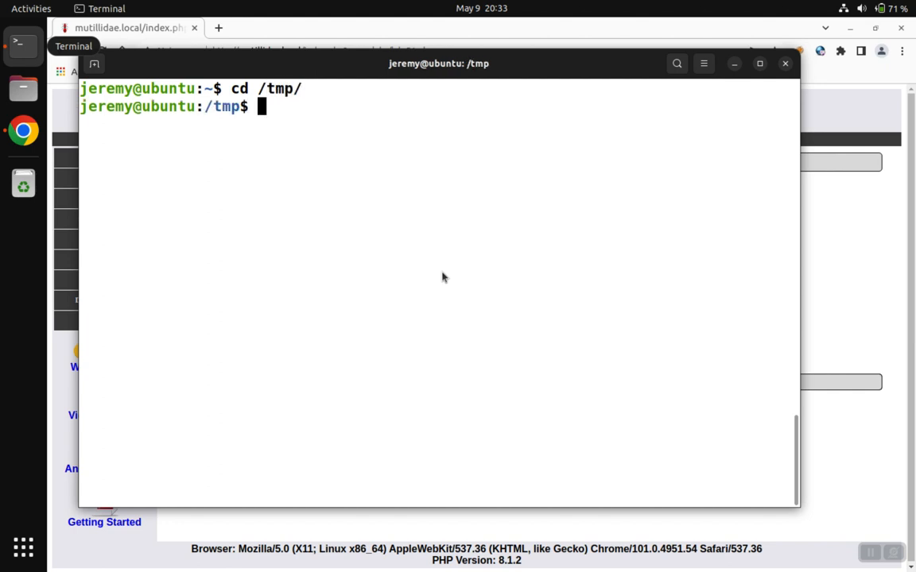
type("nano")
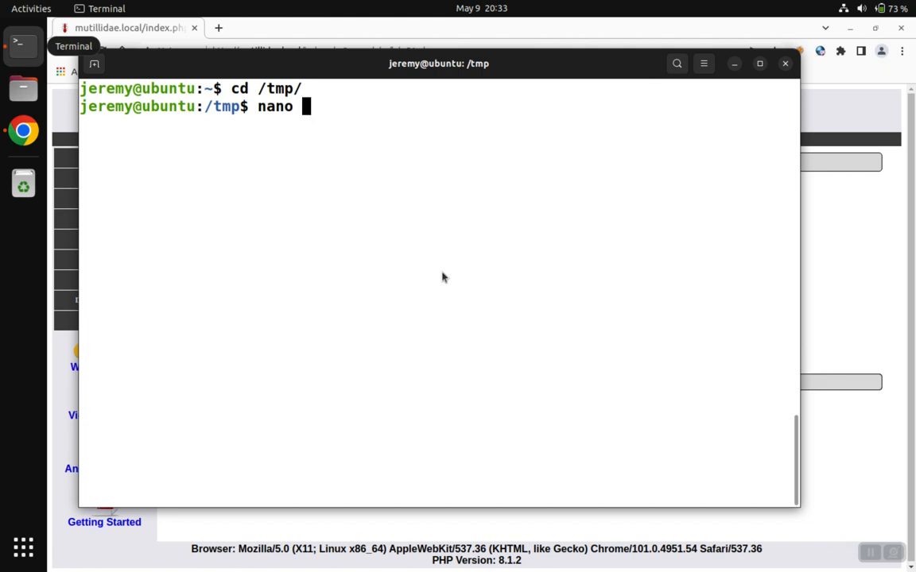
type("urls")
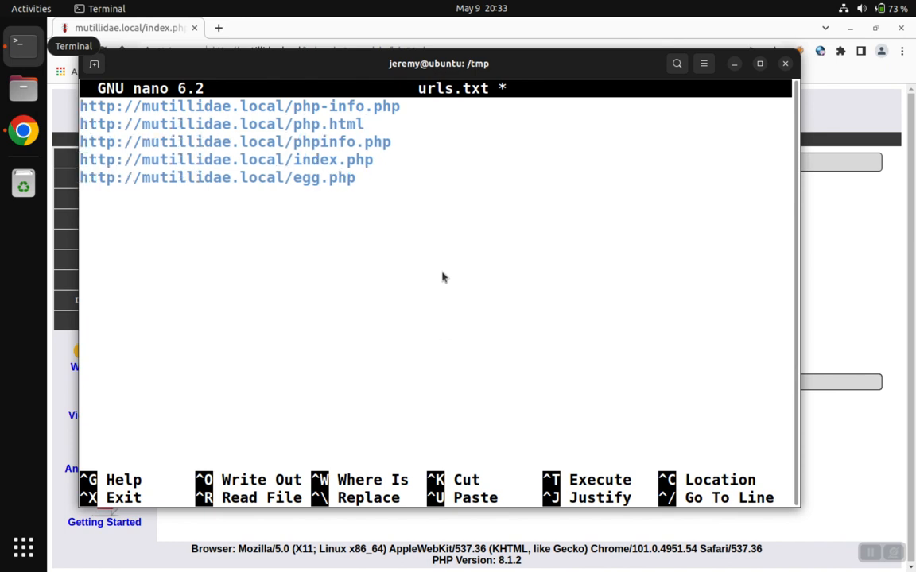
key("ctrl+x")
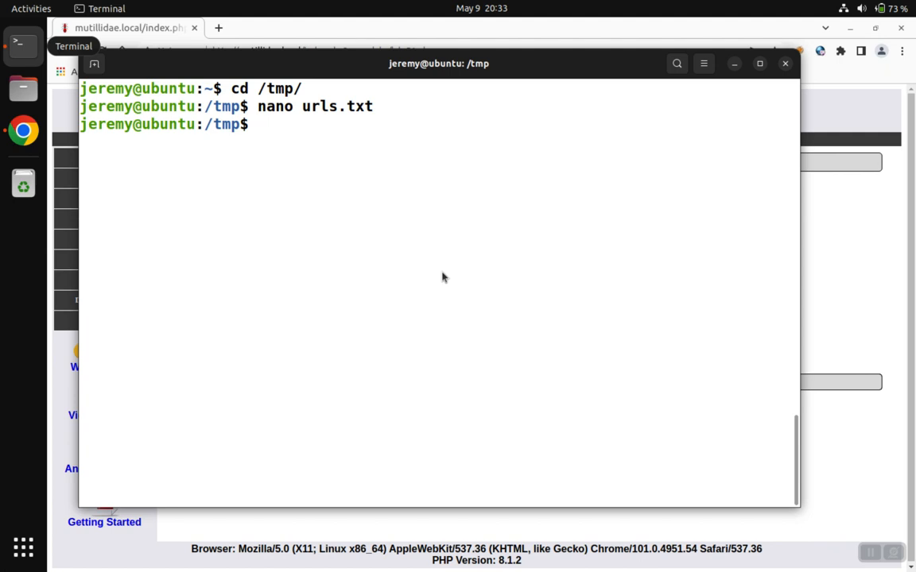
- Begin a for loop over $(cat urls.txt) that echoes each URL
type("for i in")
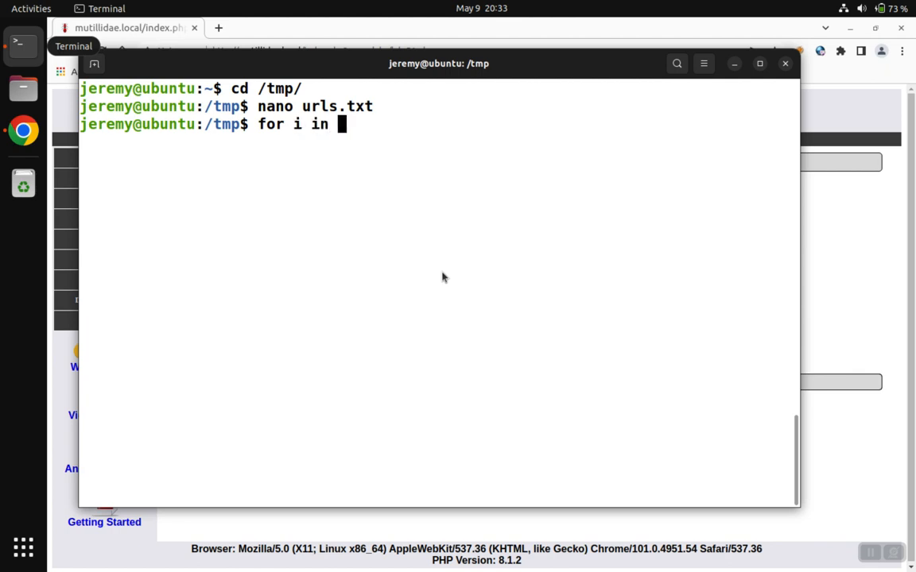
type("$(cat")
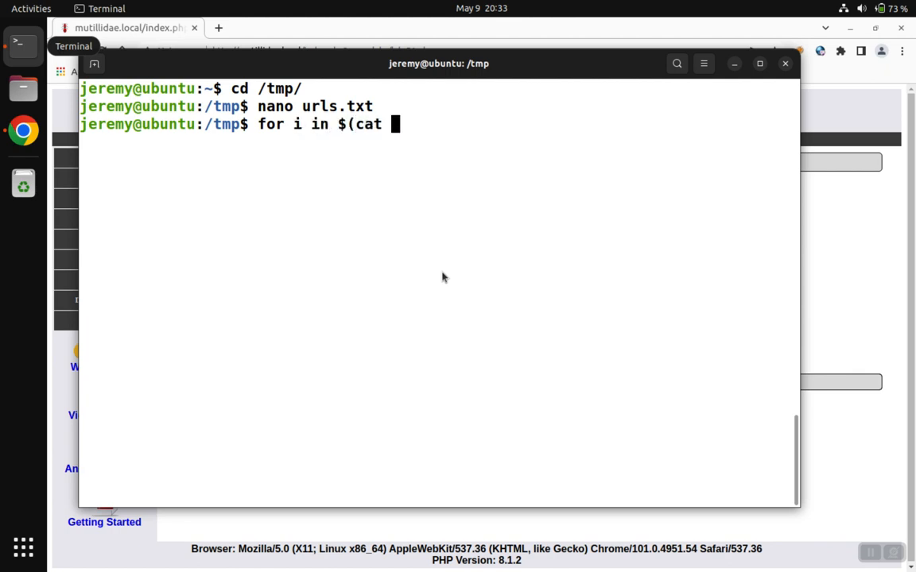
type("urls")
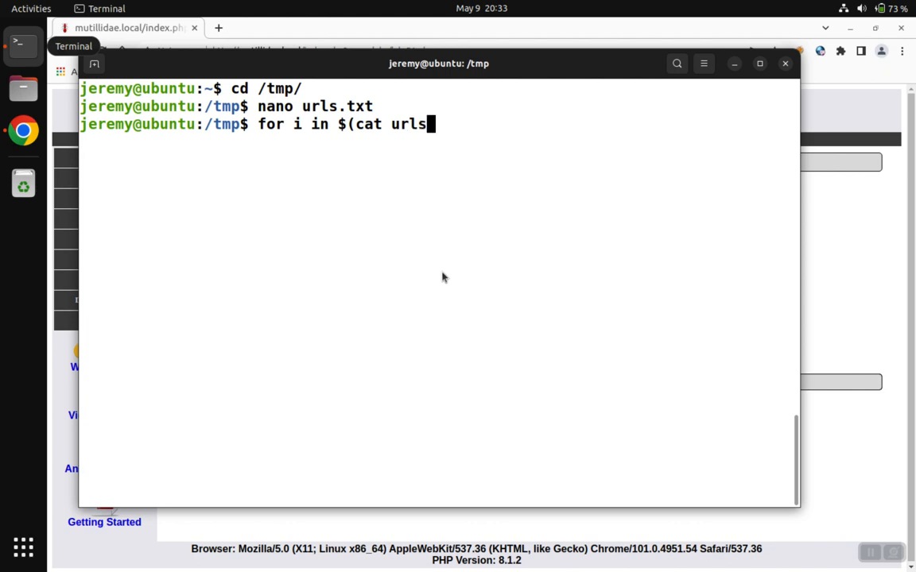
type(".txt); do")
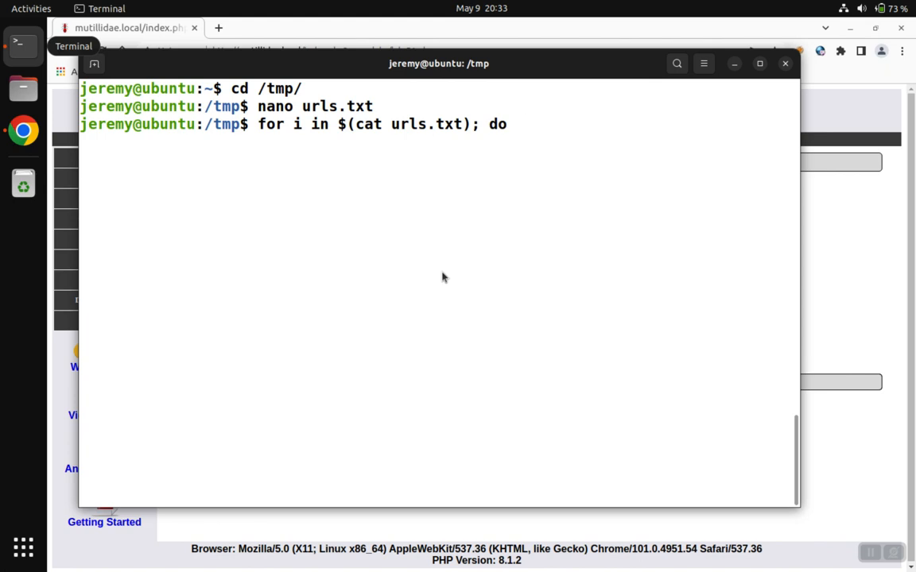
type("echo $")
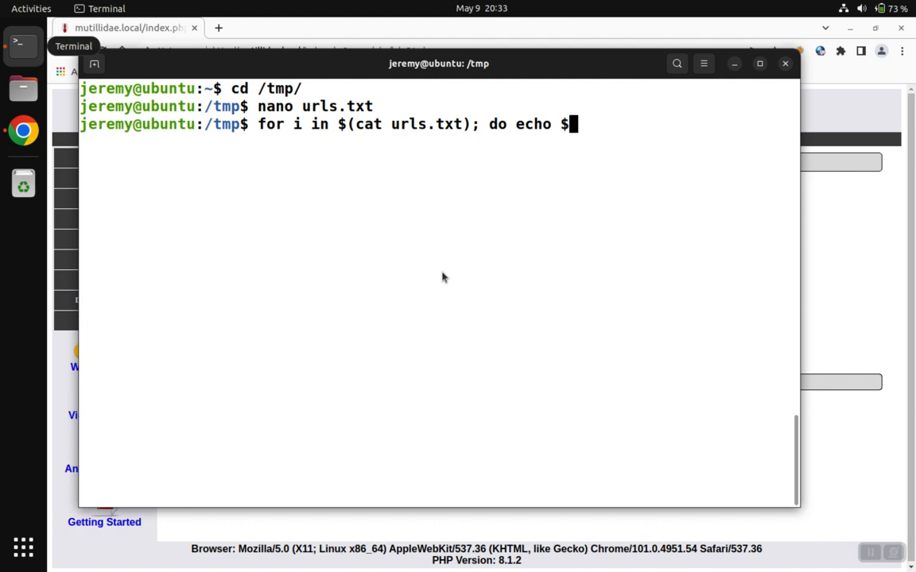
type("i;")
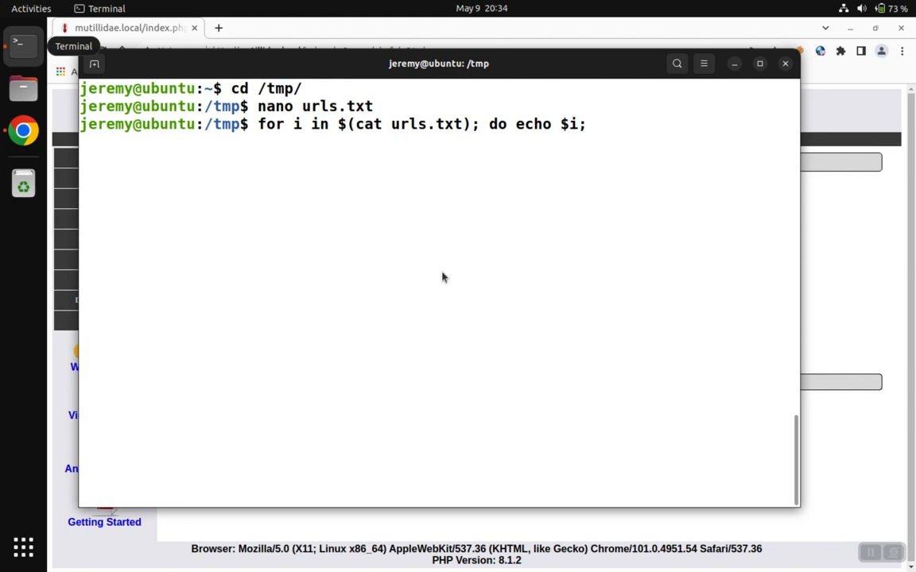
- Complete the loop body with curl -I $i to fetch only headers, closing with done
type("curl")
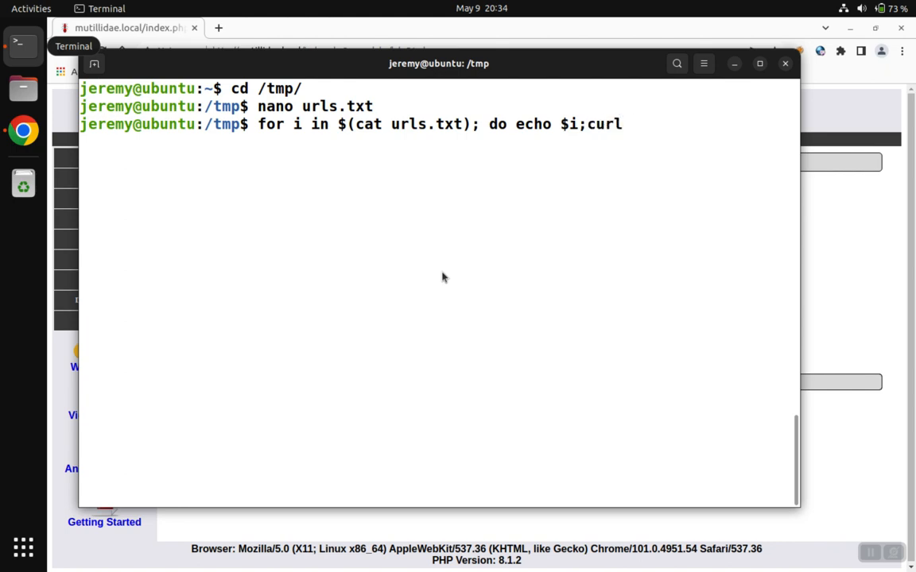
type("-I")
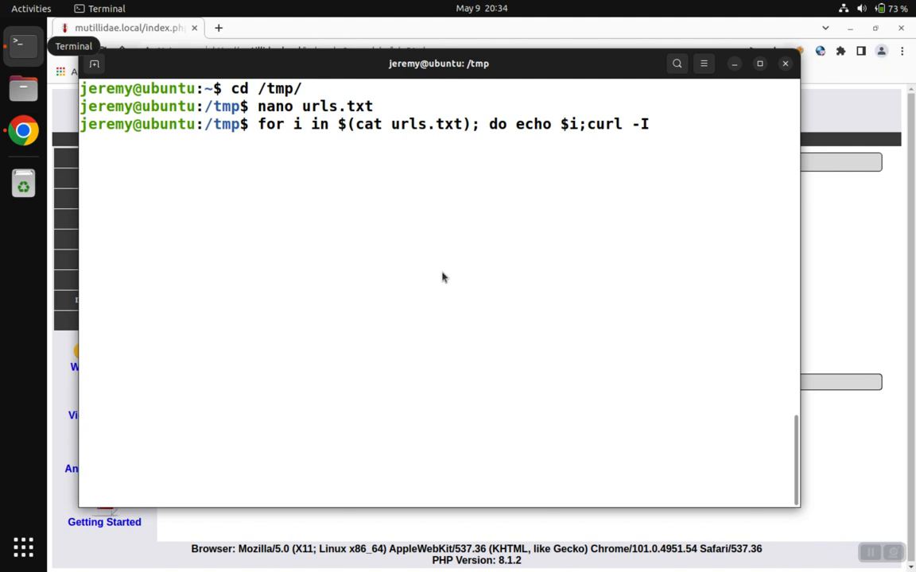
type("\" \"")
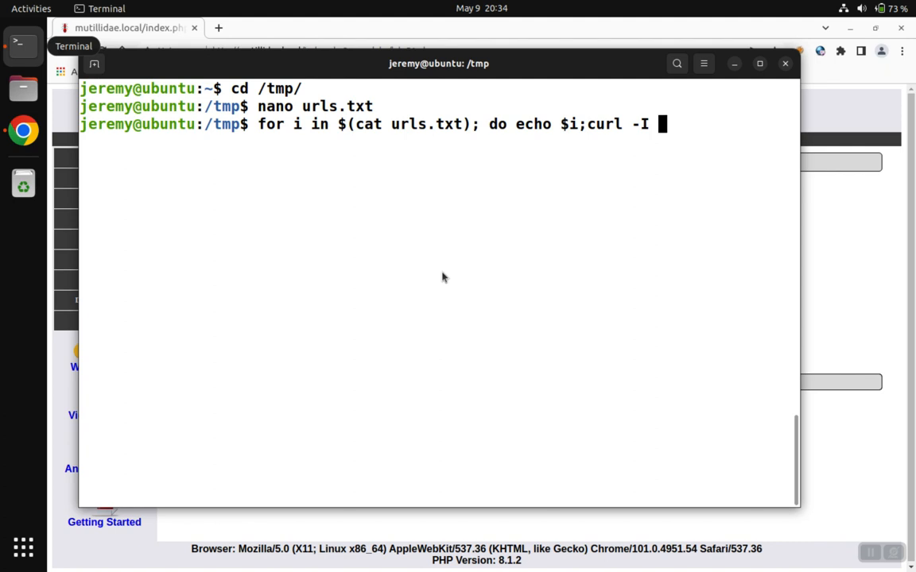
type("$")
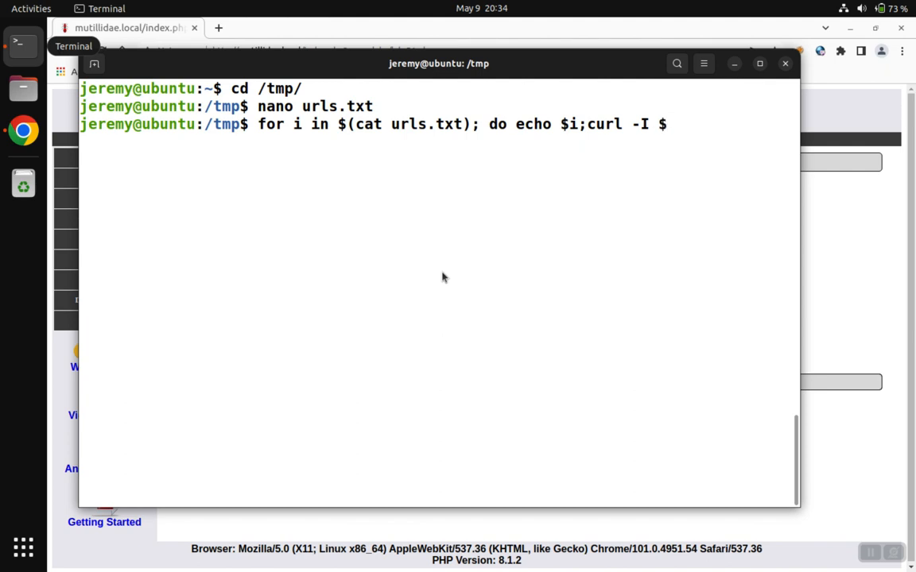
type("i")
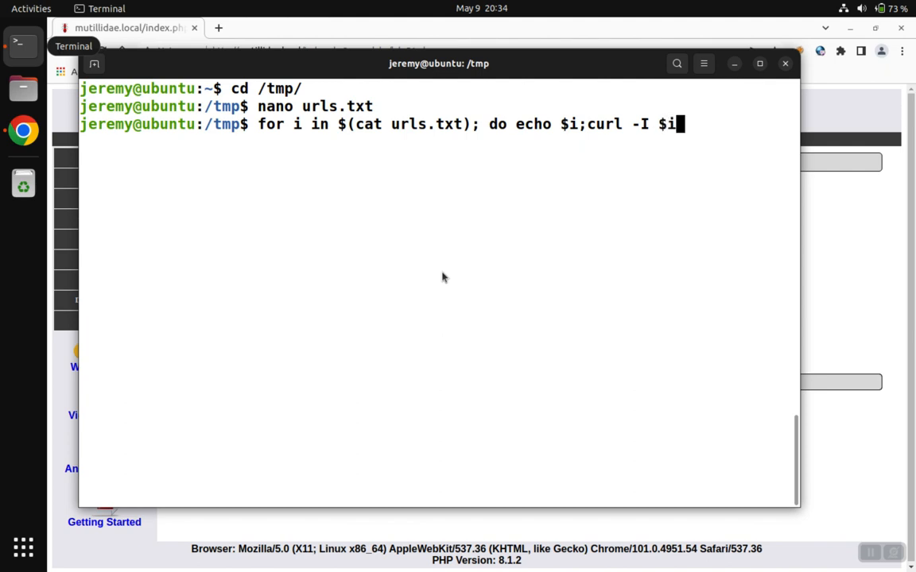
type(";")
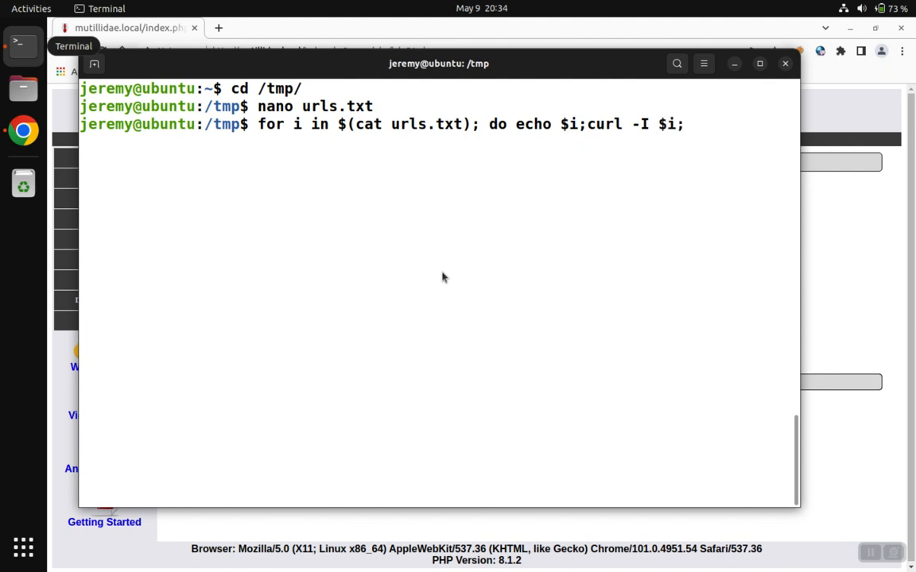
type("done")
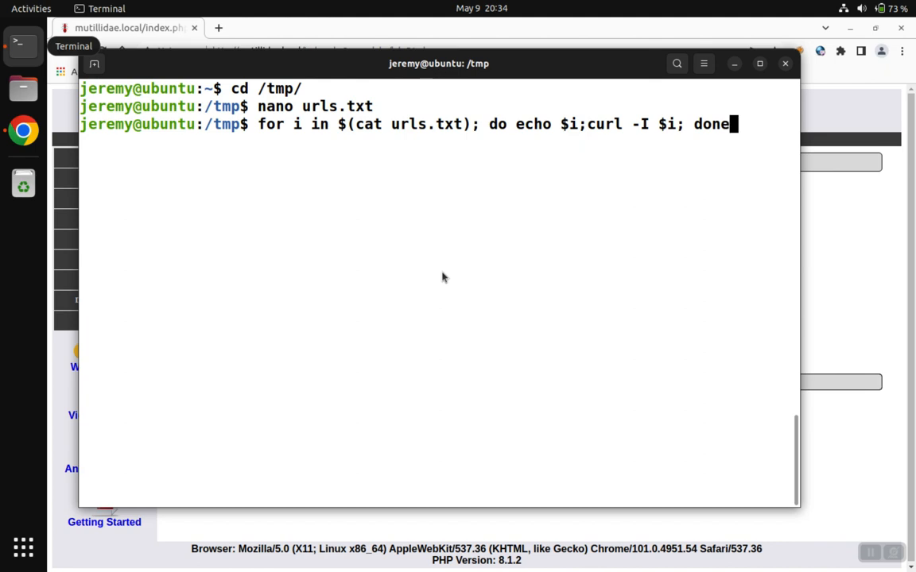
type(";")
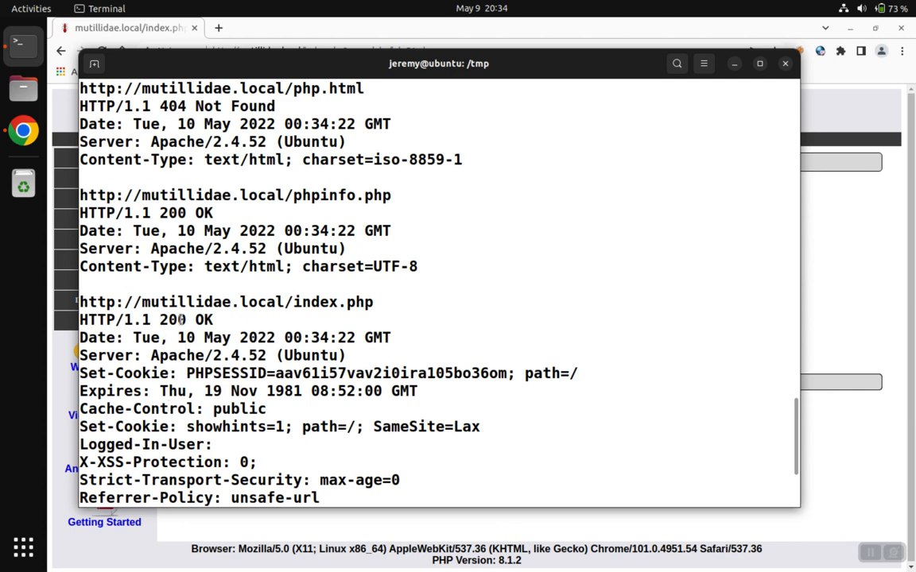
- Pick out the phpinfo.php URL that answered 200 OK from the curl output
double_click(332, 302)
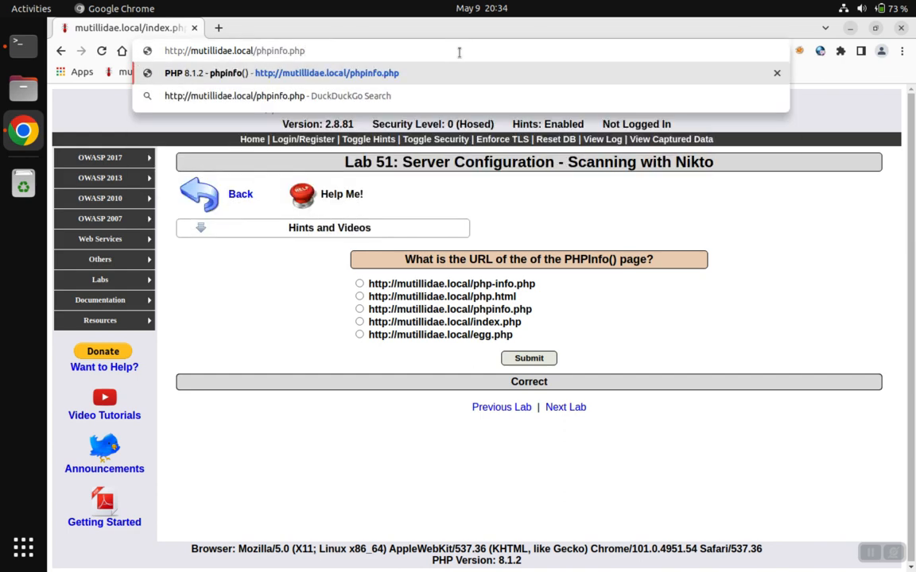
left_click(326, 73)
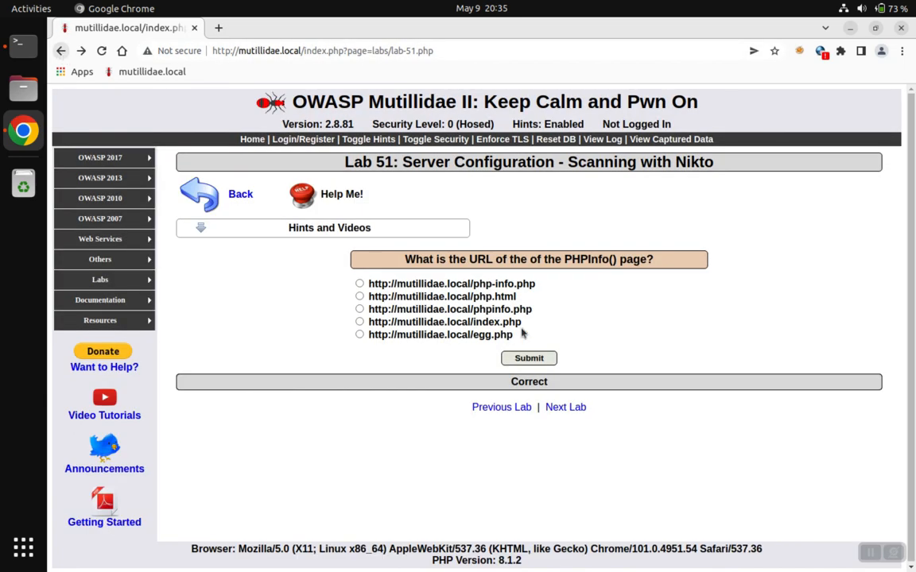
left_click(359, 308)
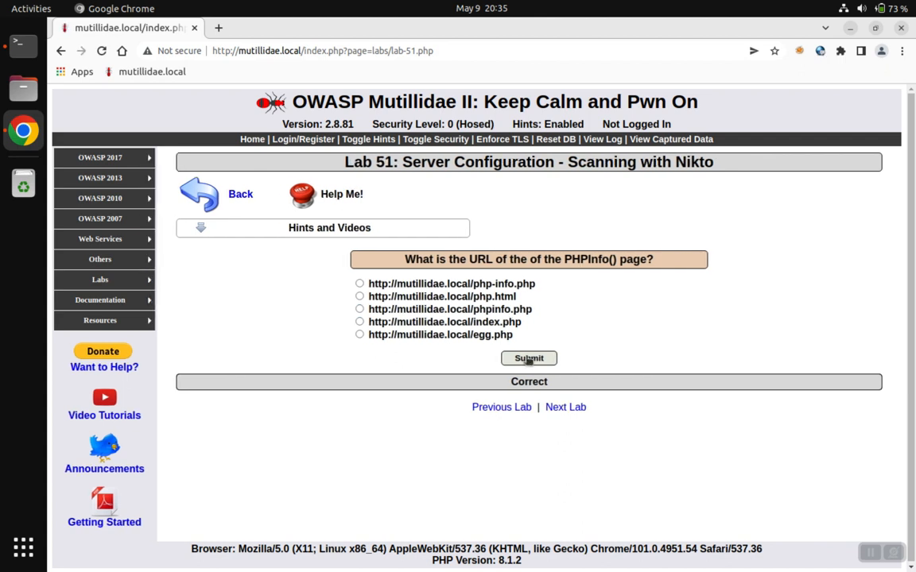
mouse_move(651, 283)
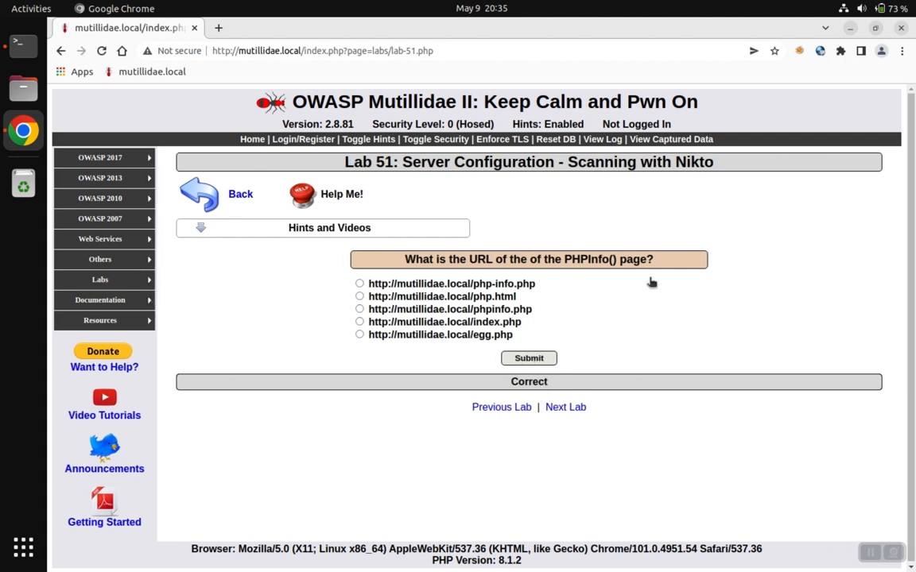